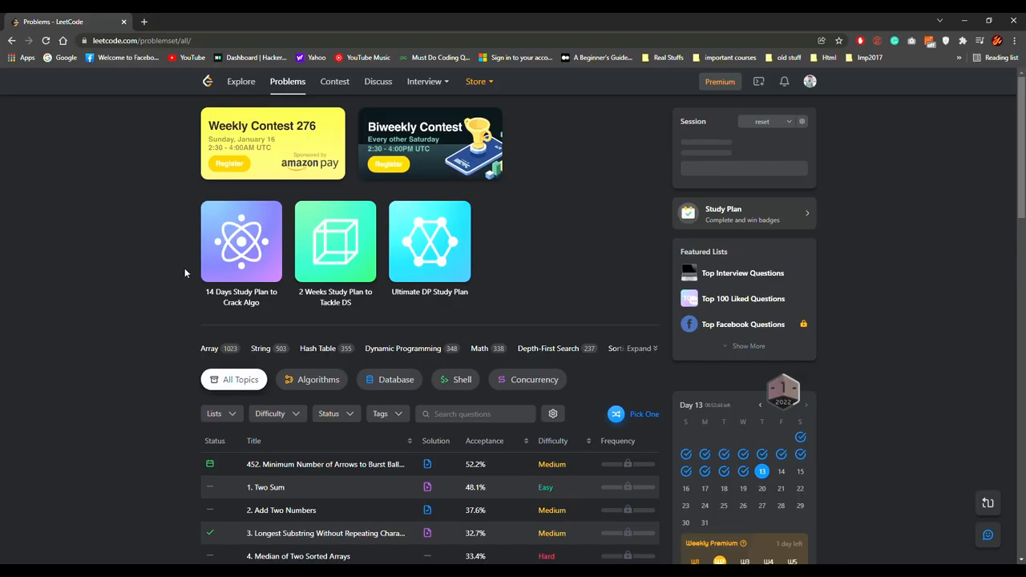
Open problem 452, Minimum Number of Arrows to Burst Balloons, and begin the C++ Solution class sorting points
{"action": "left_click", "coordinate": [324, 465]}
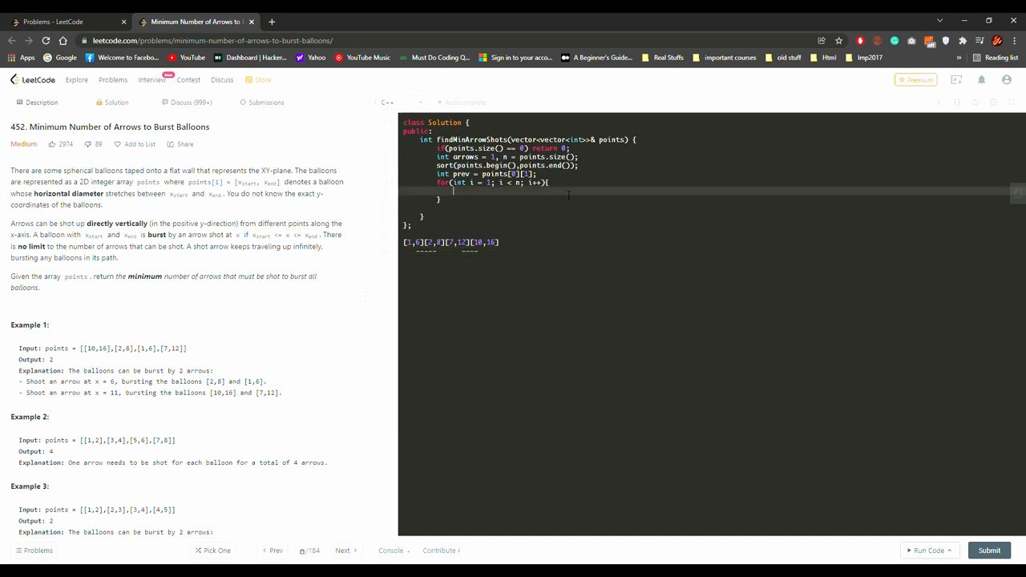
Add the if condition incrementing arrows when a start exceeds prev, return arrows, and submit (Wrong Answer)
{"action": "type", "text": "if()"}
{"action": "type", "text": "[1,10][3,9][4,11][6,7][6,9"}
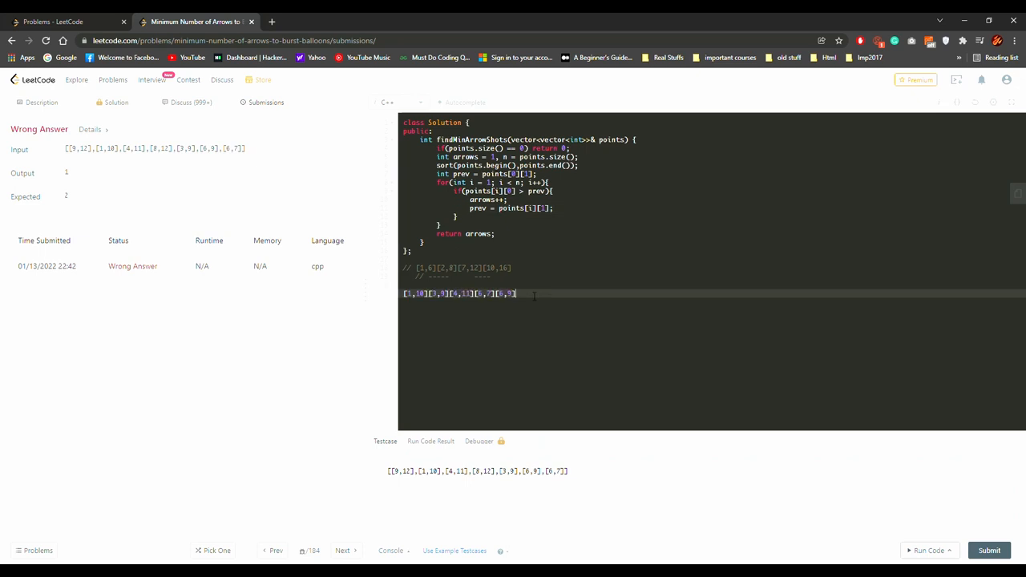
Run custom testcase [8,12][9,12], then add a cmp comparator and cout debug lines, yielding a Compile Error
{"action": "type", "text": "[8,12][9,12]"}
{"action": "left_click", "coordinate": [713, 207]}
{"action": "type", "text": "min(prev"}
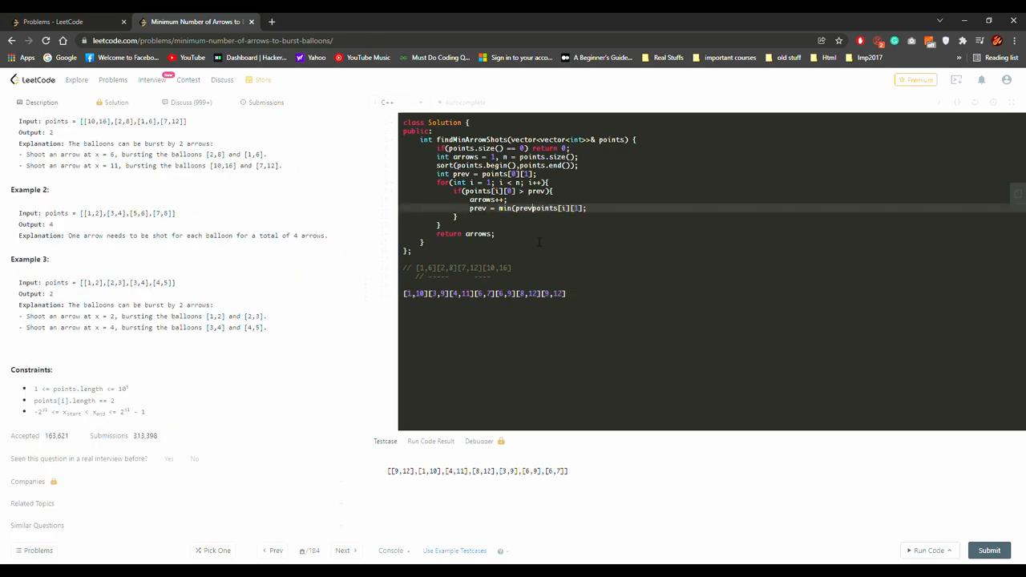
{"action": "left_click", "coordinate": [930, 550]}
{"action": "type", "text": "// "}
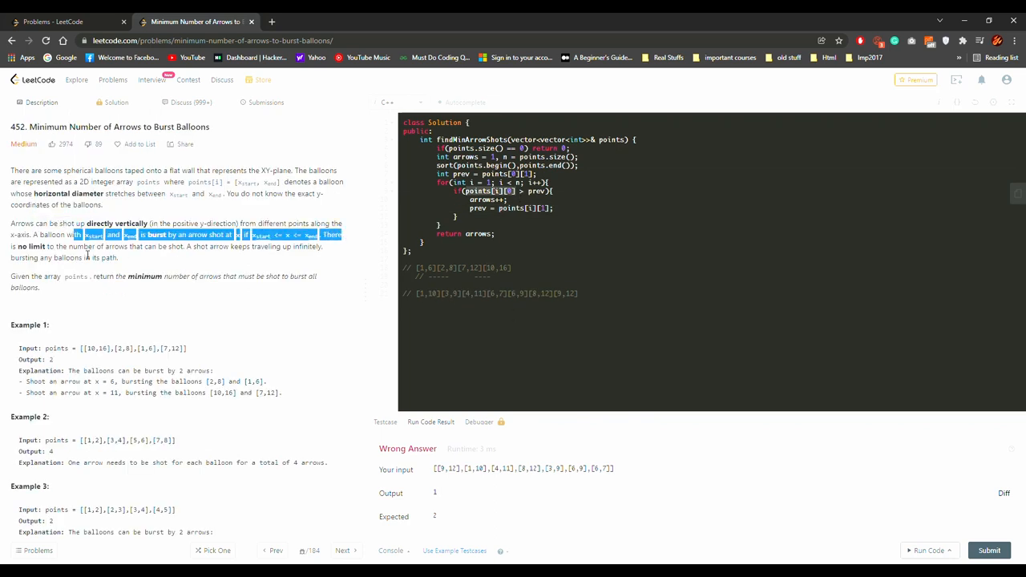
{"action": "type", "text": "[1-9] [10-12]"}
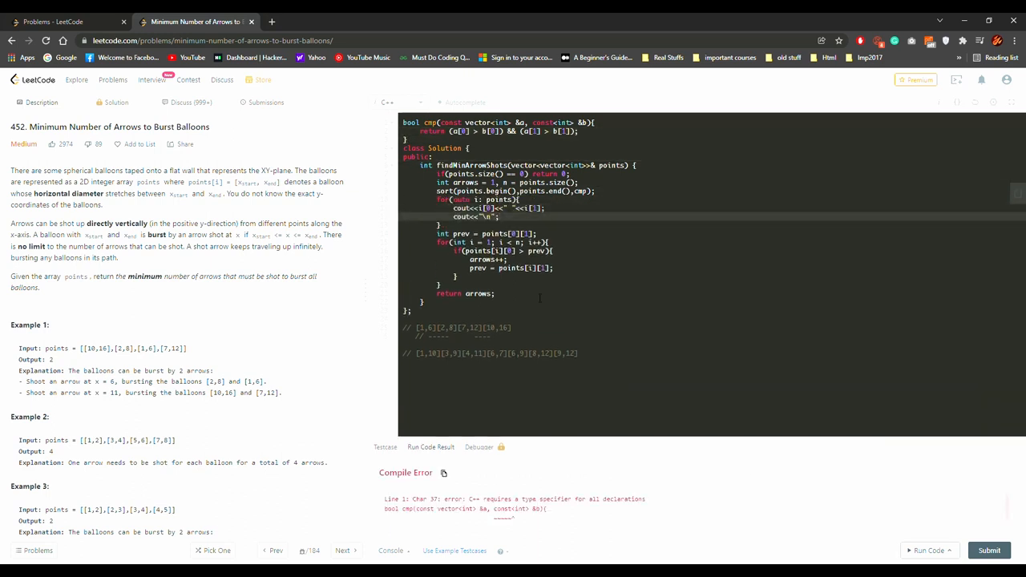
Fix cmp to compare a[1] < b[1], use min for prev, drop the cout lines, and get an Accepted submission
{"action": "left_click", "coordinate": [928, 550]}
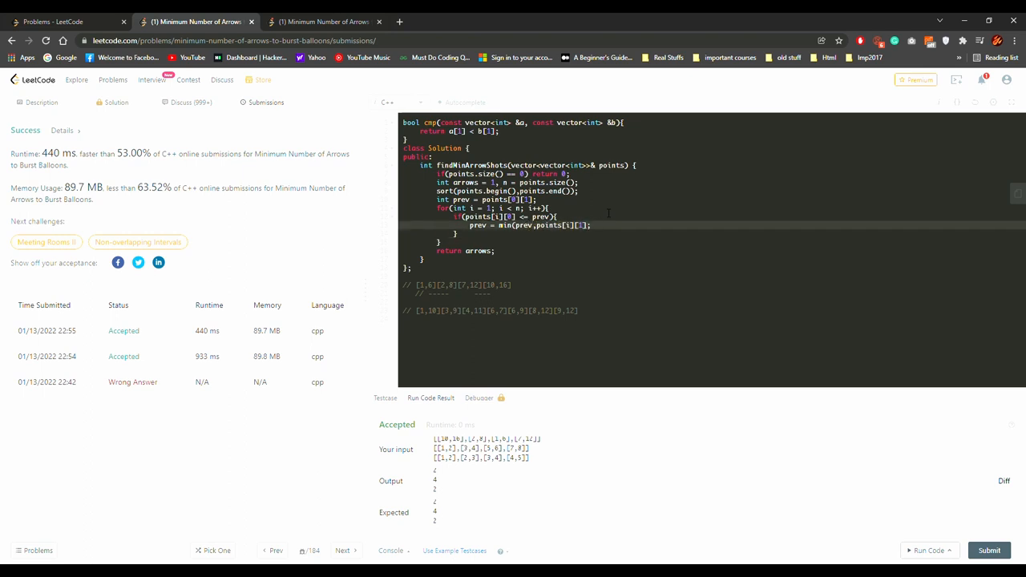
Add an else branch incrementing arrows and setting prev = points[i][1], then submit for an Accepted 506 ms run
{"action": "type", "text": "else{"}
{"action": "type", "text": "prev ="}
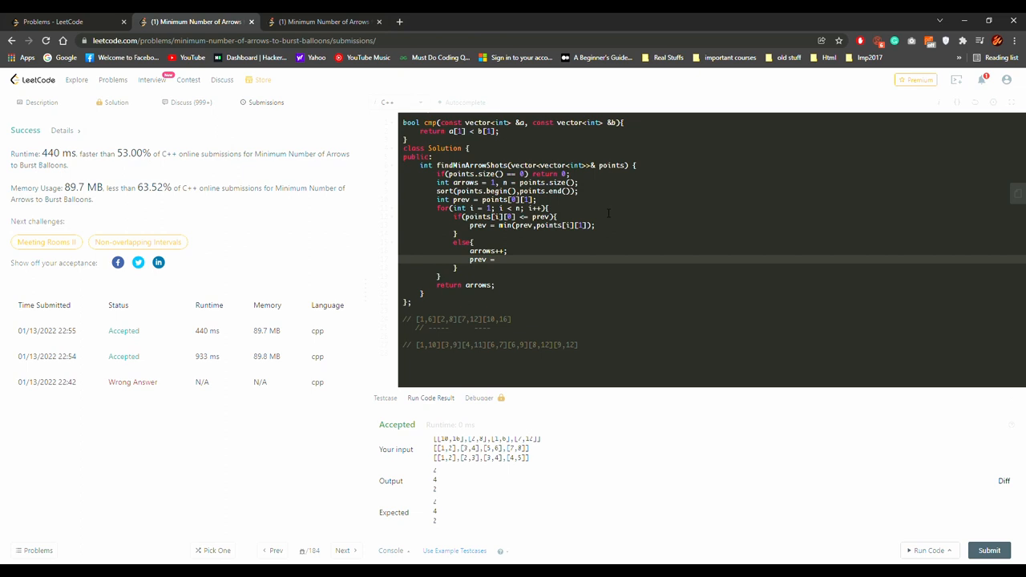
{"action": "type", "text": "points[i]"}
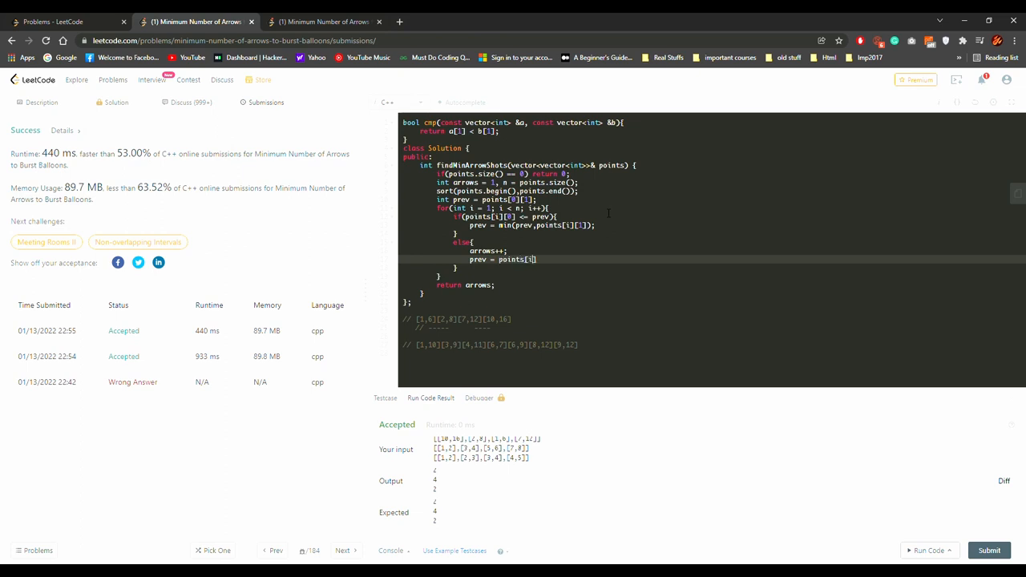
{"action": "left_click", "coordinate": [989, 550]}
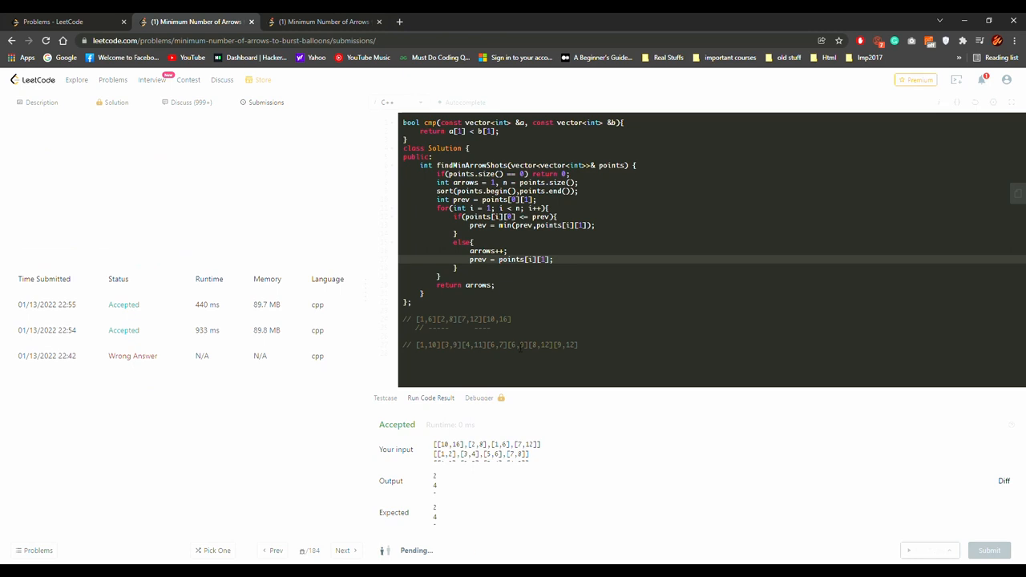
{"action": "left_click", "coordinate": [990, 550]}
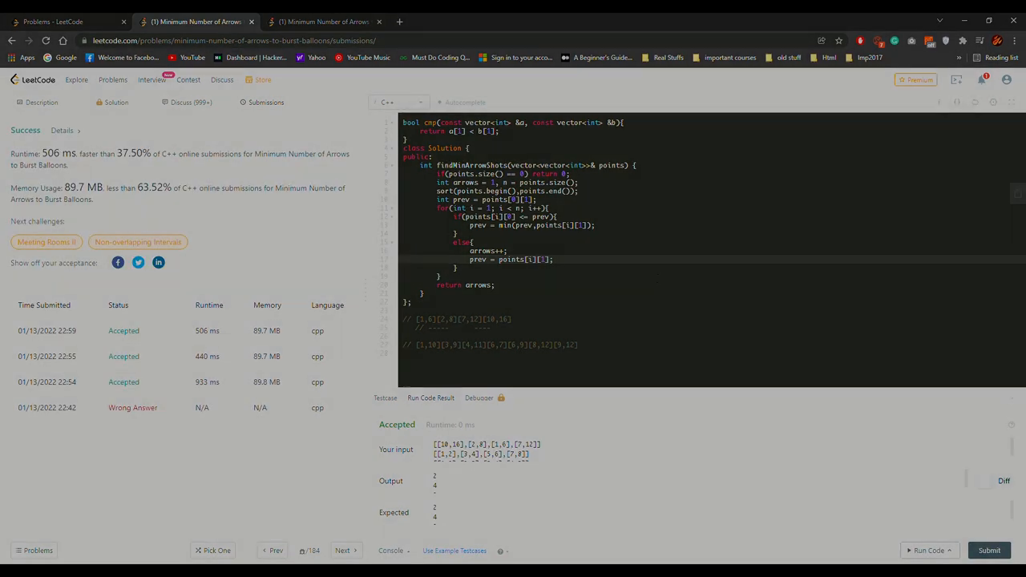